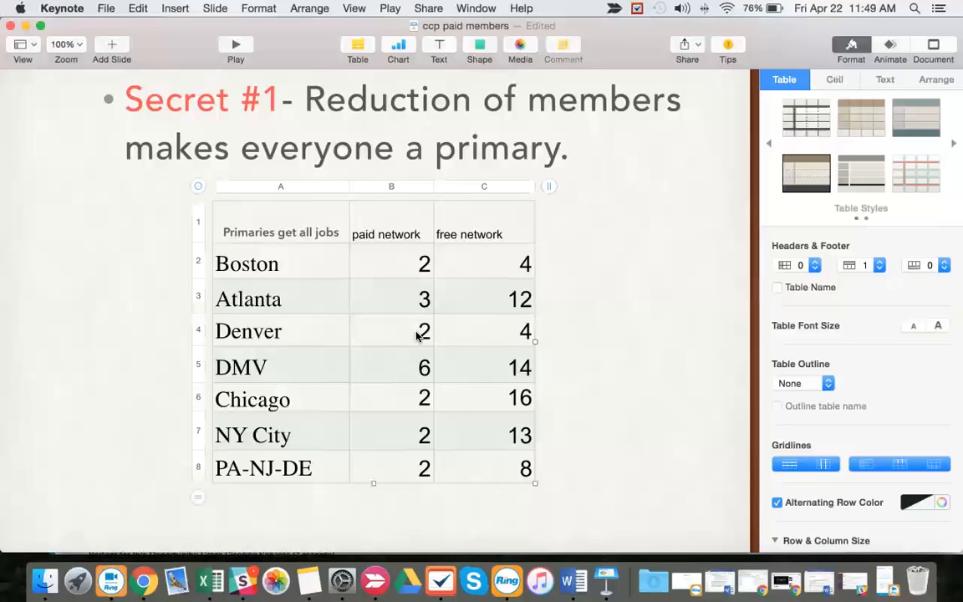
{"action": "mouse_move", "coordinate": [387, 333]}
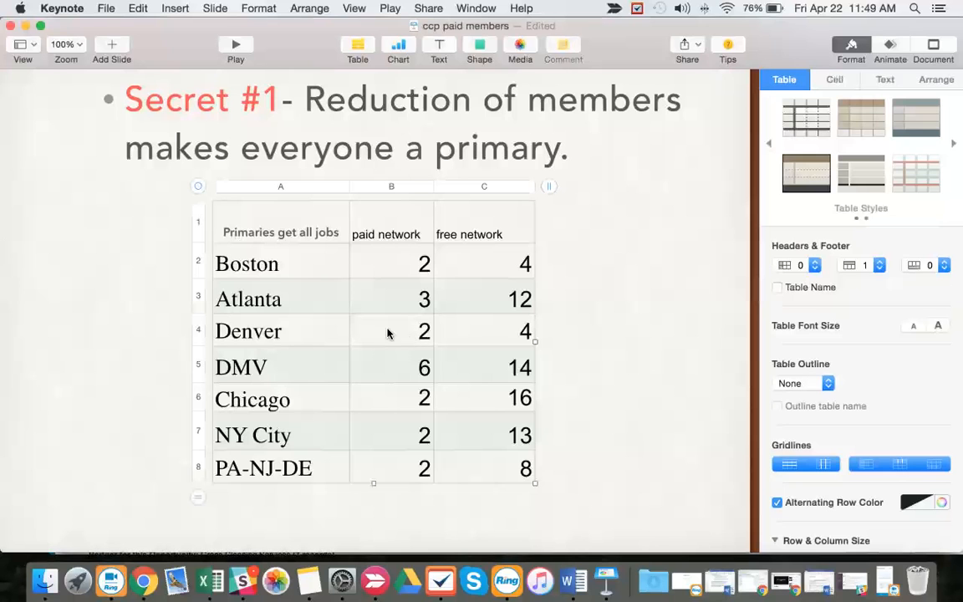
{"action": "mouse_move", "coordinate": [343, 420]}
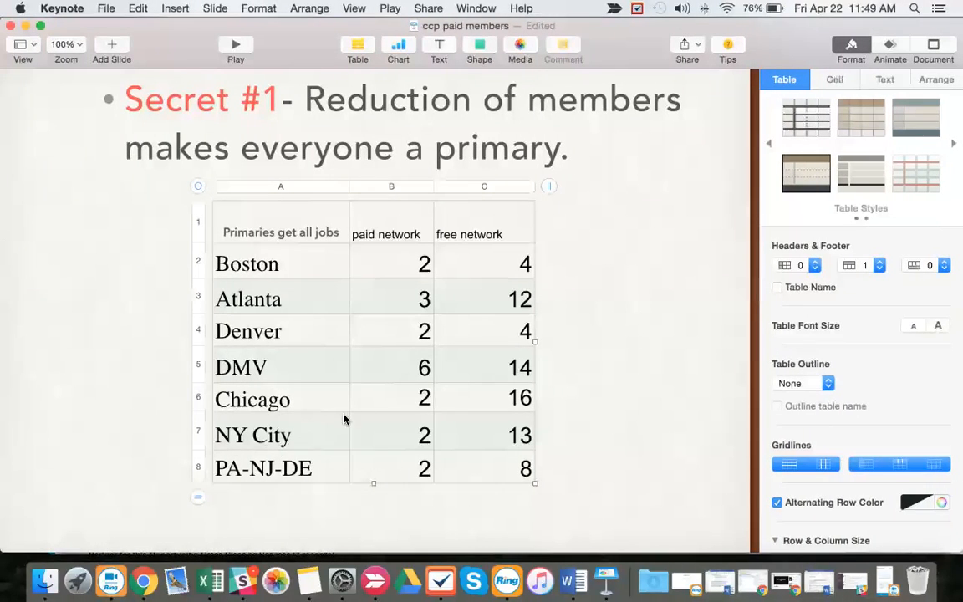
Show the Salesforce negotiations-by-partner report with Roth Property Maintenance's nine Colorado jobs.
{"action": "left_click", "coordinate": [144, 579]}
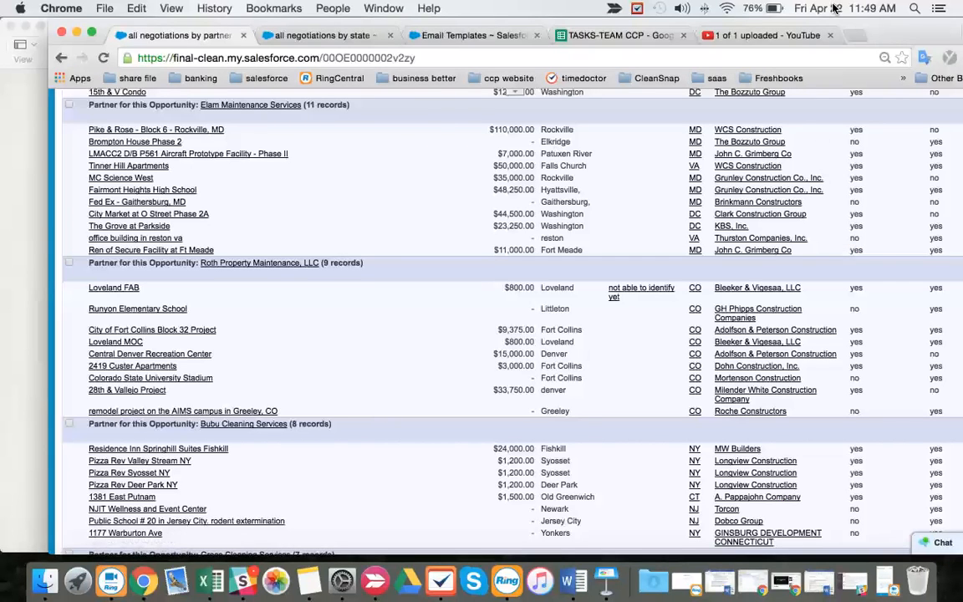
{"action": "mouse_move", "coordinate": [830, 14]}
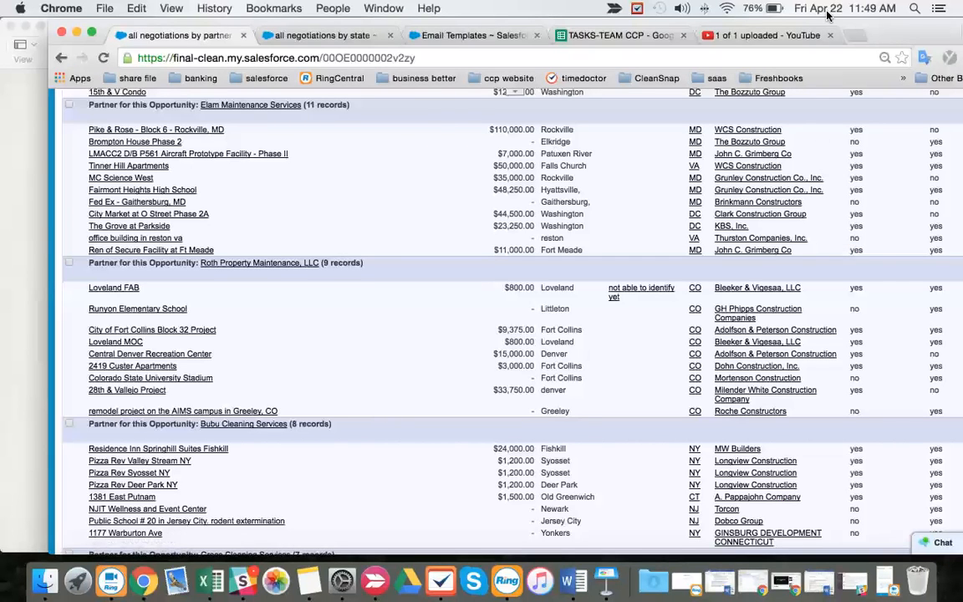
{"action": "mouse_move", "coordinate": [259, 263]}
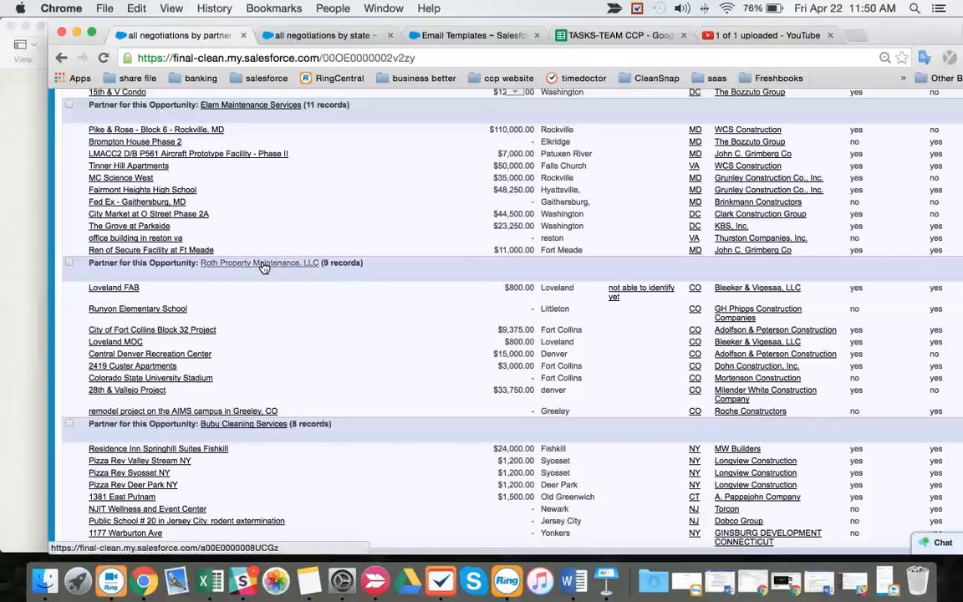
{"action": "mouse_move", "coordinate": [614, 376]}
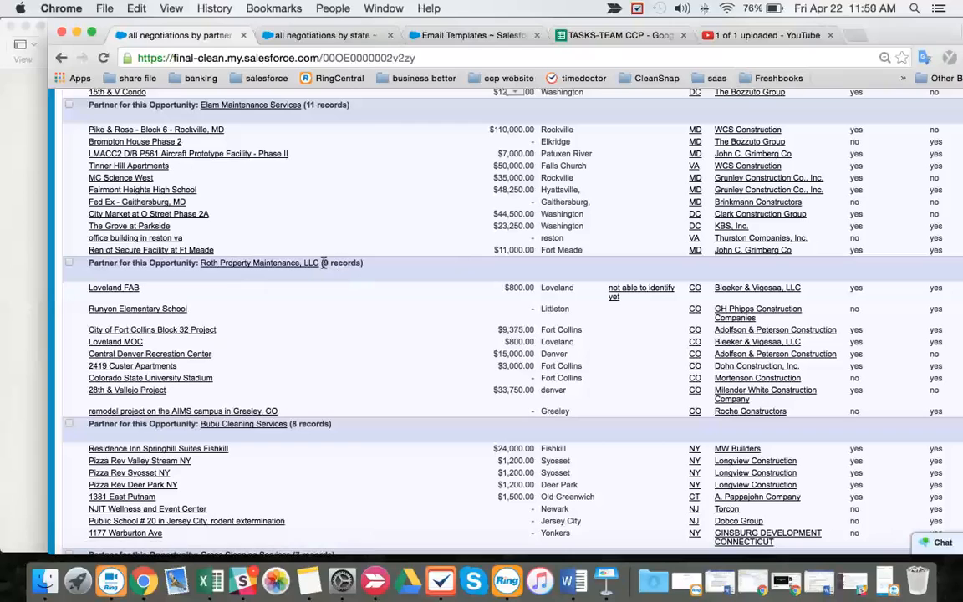
{"action": "mouse_move", "coordinate": [701, 347]}
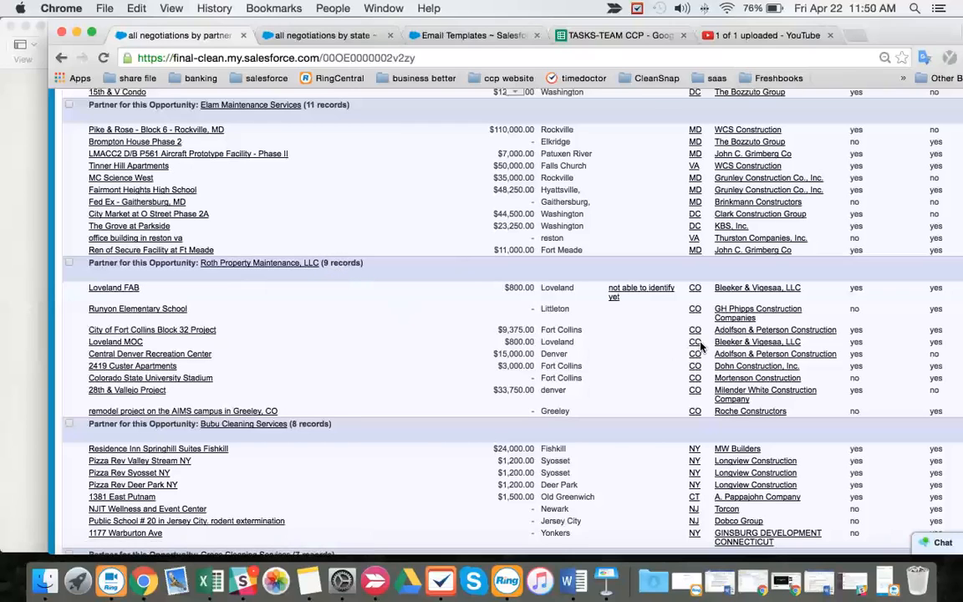
{"action": "mouse_move", "coordinate": [774, 329]}
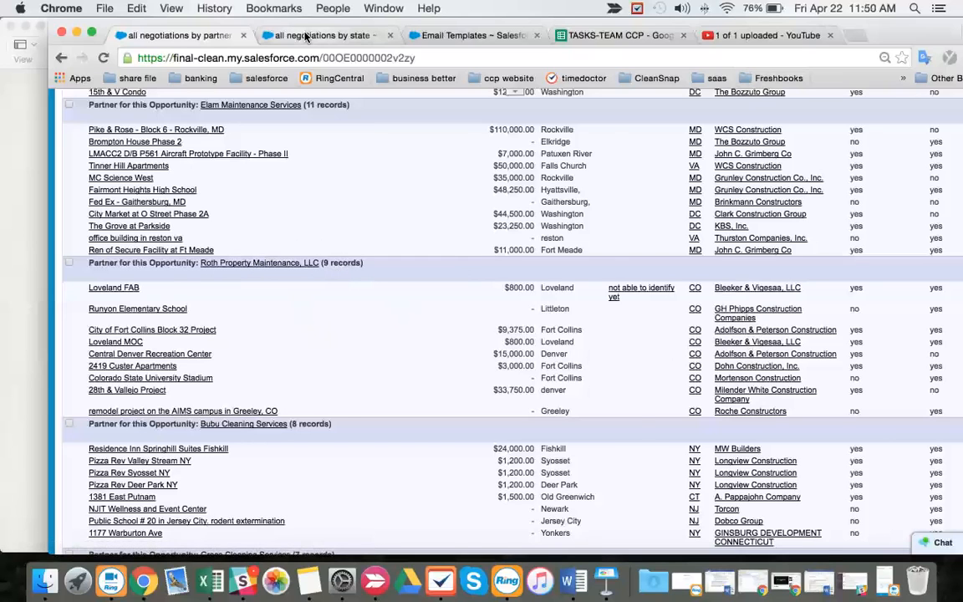
Switch to the 'all negotiations by state' report to view Colorado's 12 records.
{"action": "left_click", "coordinate": [322, 35]}
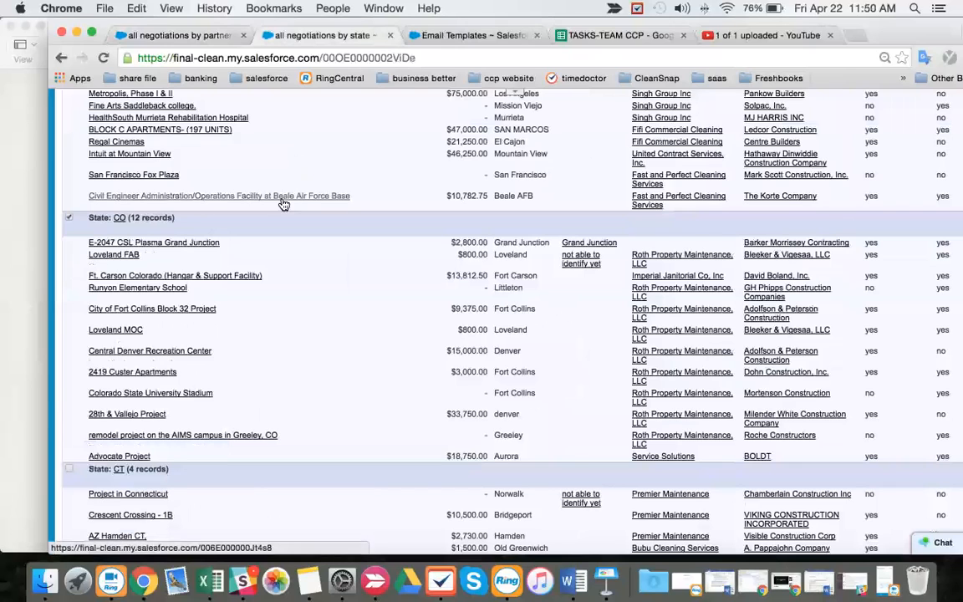
{"action": "mouse_move", "coordinate": [660, 296]}
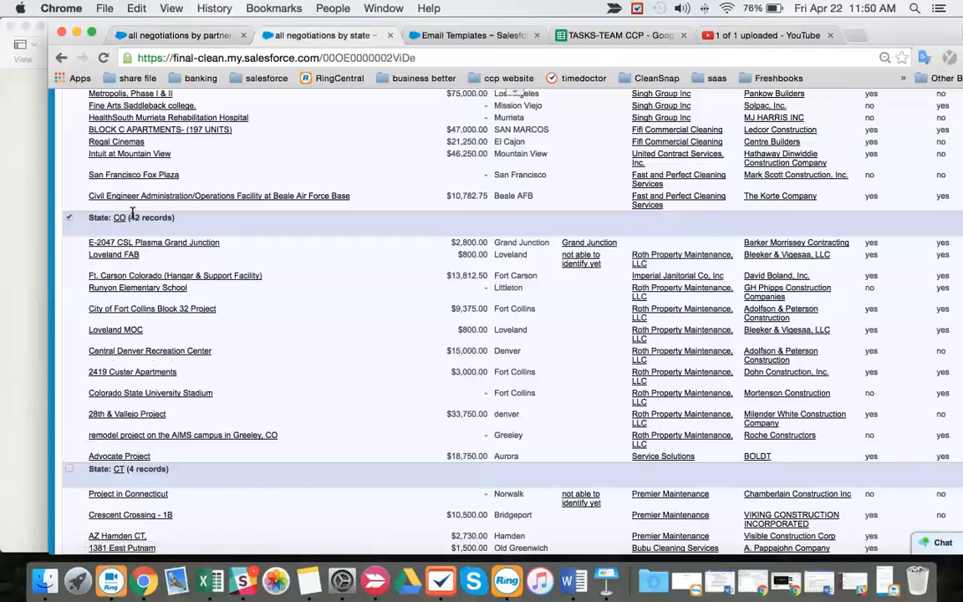
{"action": "mouse_move", "coordinate": [652, 298]}
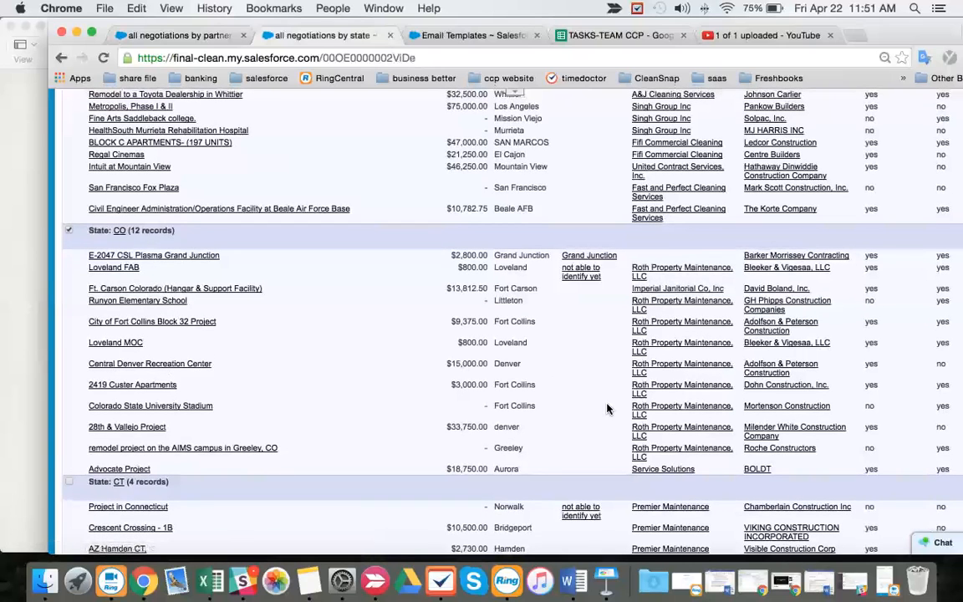
{"action": "mouse_move", "coordinate": [662, 469]}
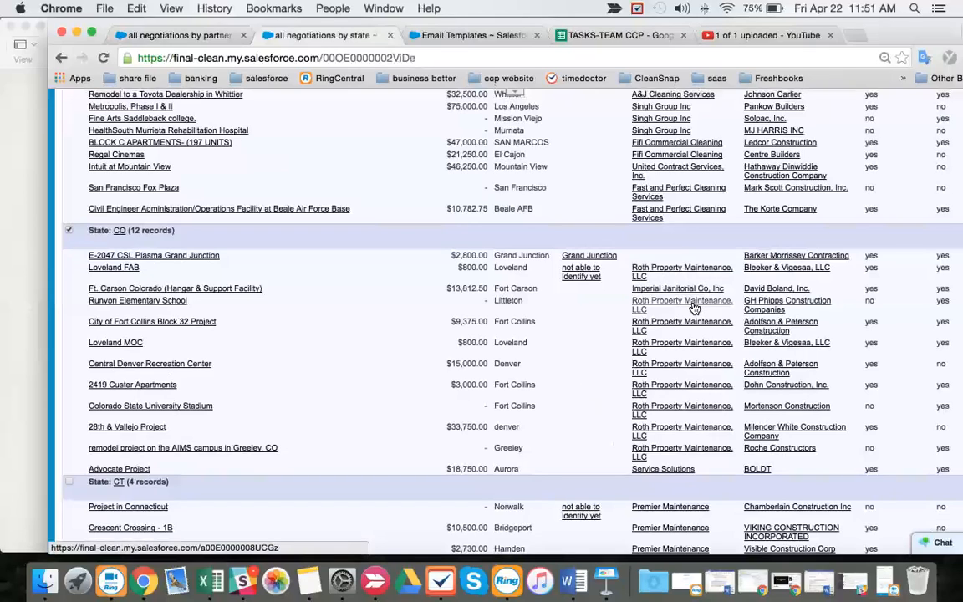
{"action": "mouse_move", "coordinate": [677, 289]}
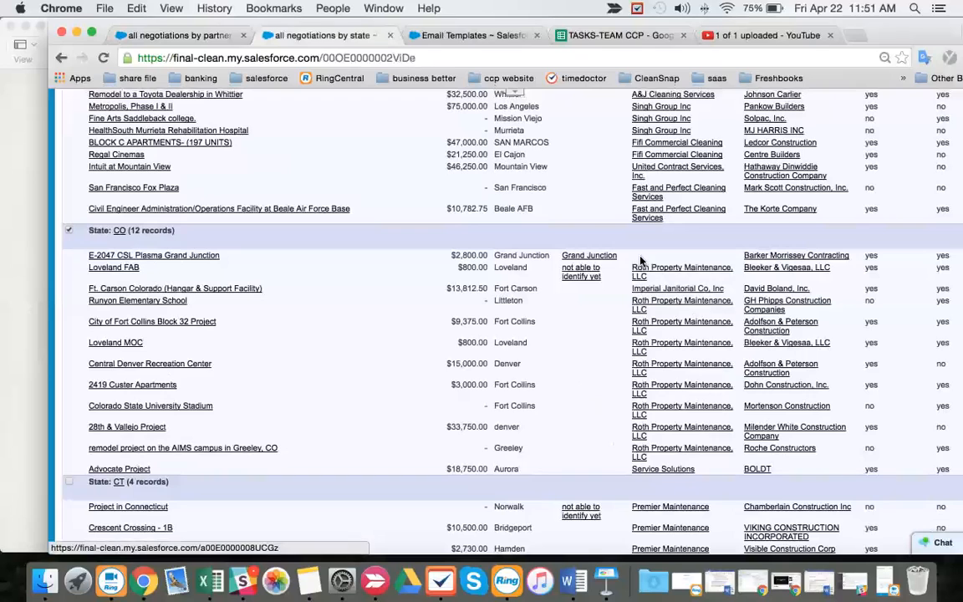
{"action": "mouse_move", "coordinate": [715, 353]}
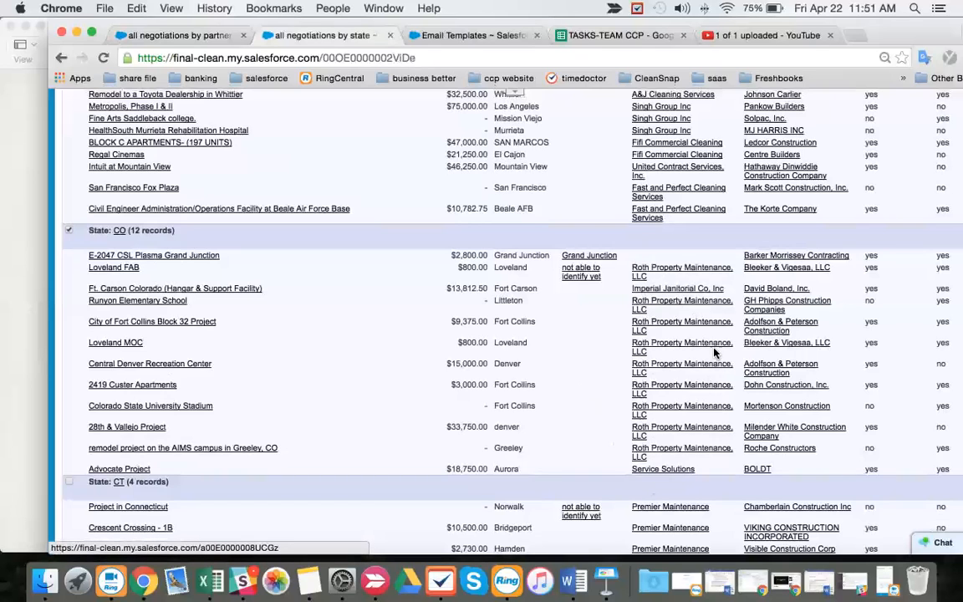
{"action": "mouse_move", "coordinate": [669, 402]}
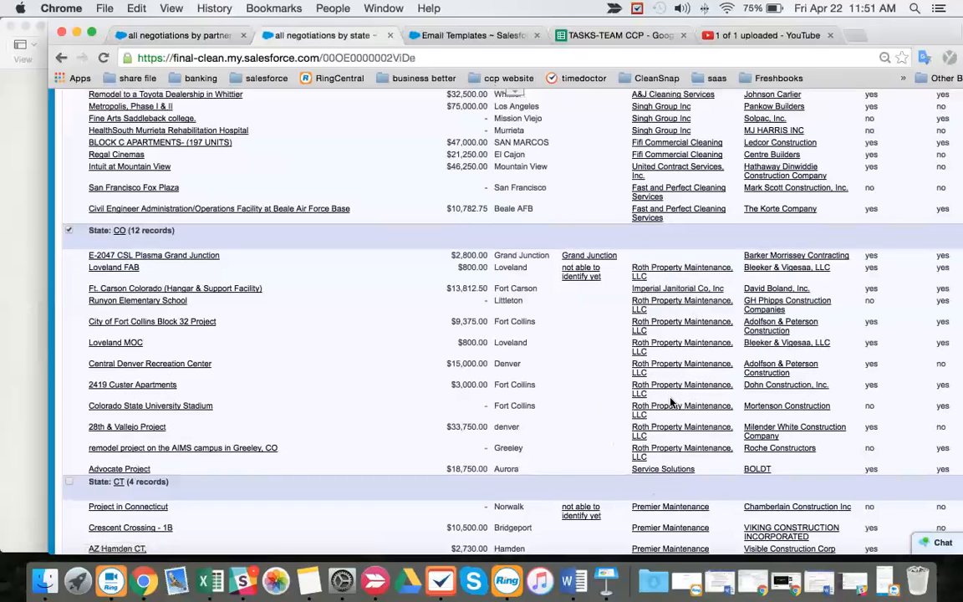
{"action": "mouse_move", "coordinate": [677, 288]}
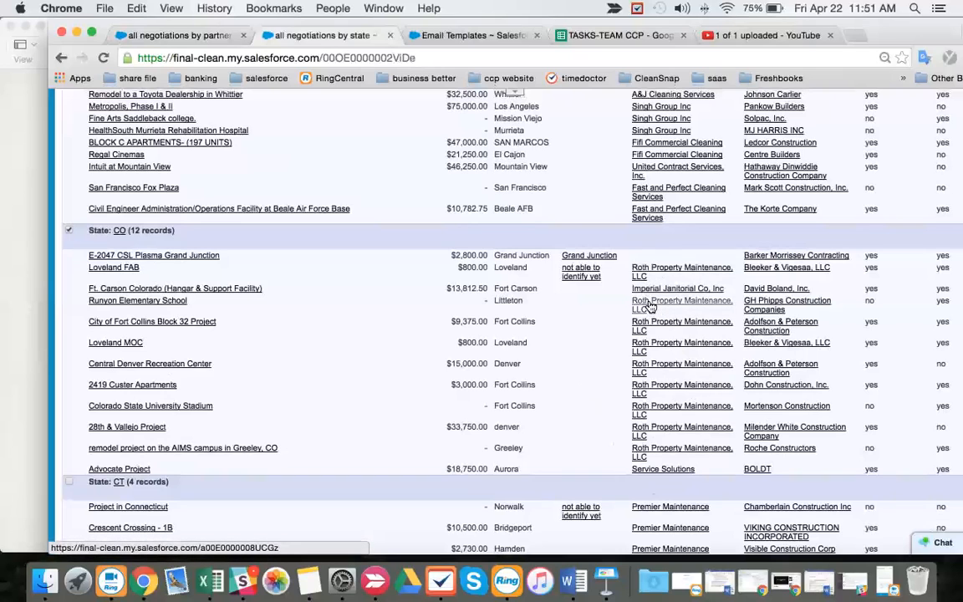
{"action": "mouse_move", "coordinate": [663, 326]}
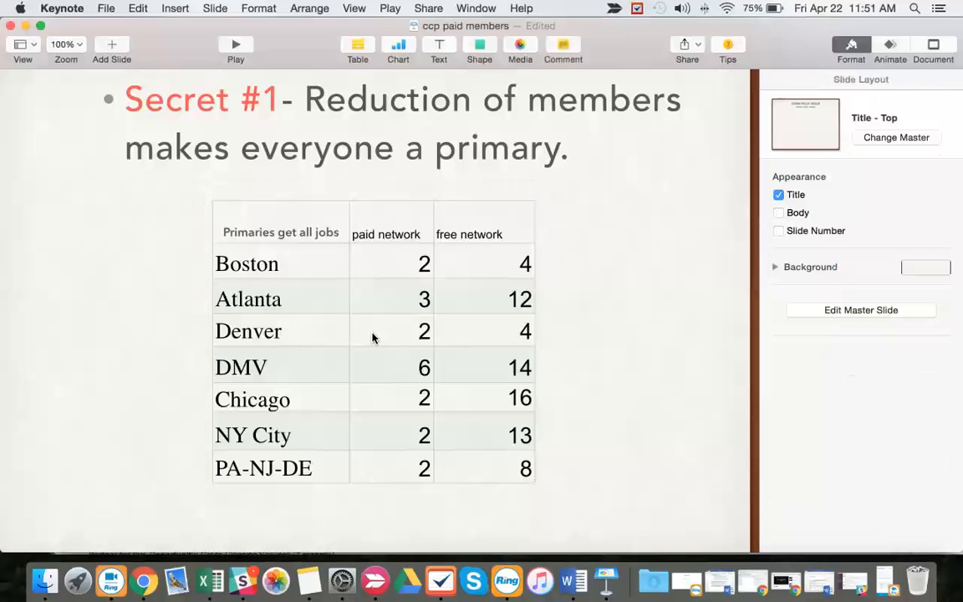
{"action": "mouse_move", "coordinate": [468, 426]}
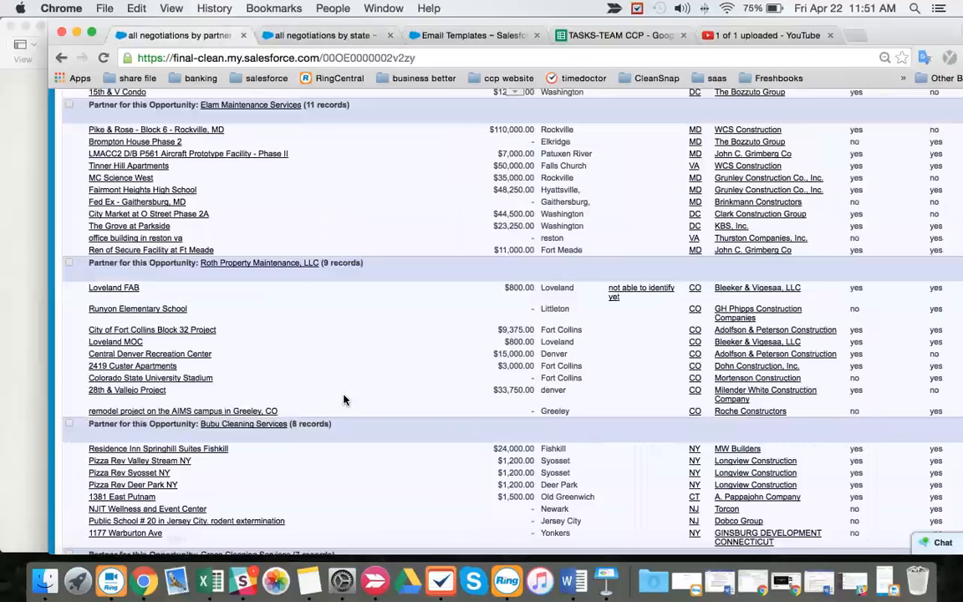
{"action": "mouse_move", "coordinate": [259, 229]}
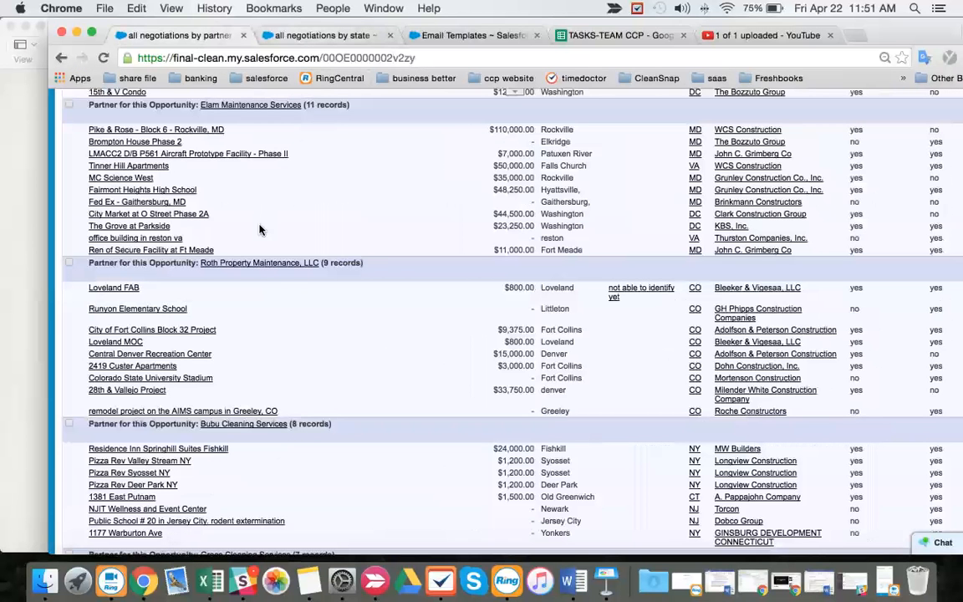
{"action": "mouse_move", "coordinate": [256, 266]}
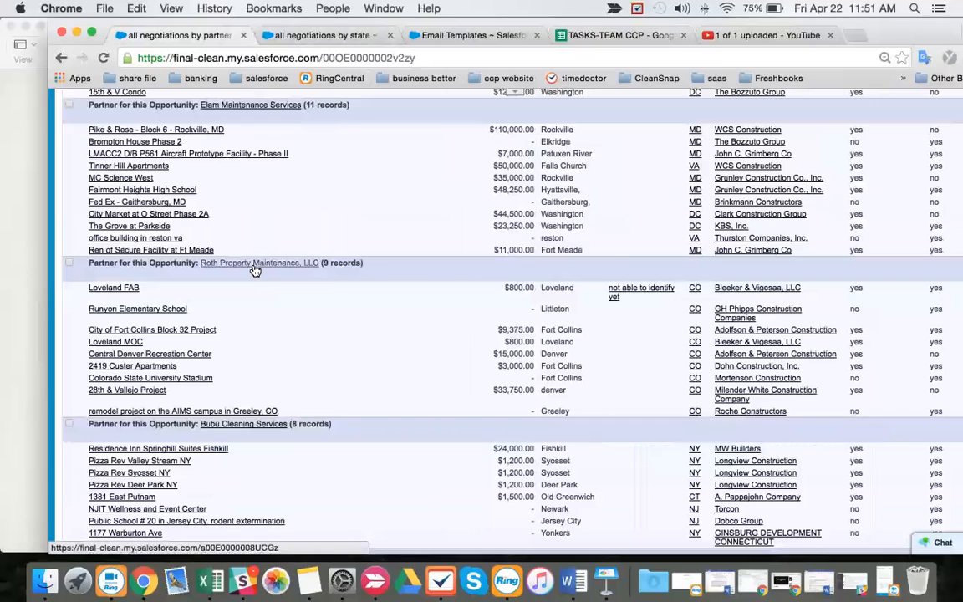
{"action": "mouse_move", "coordinate": [308, 268]}
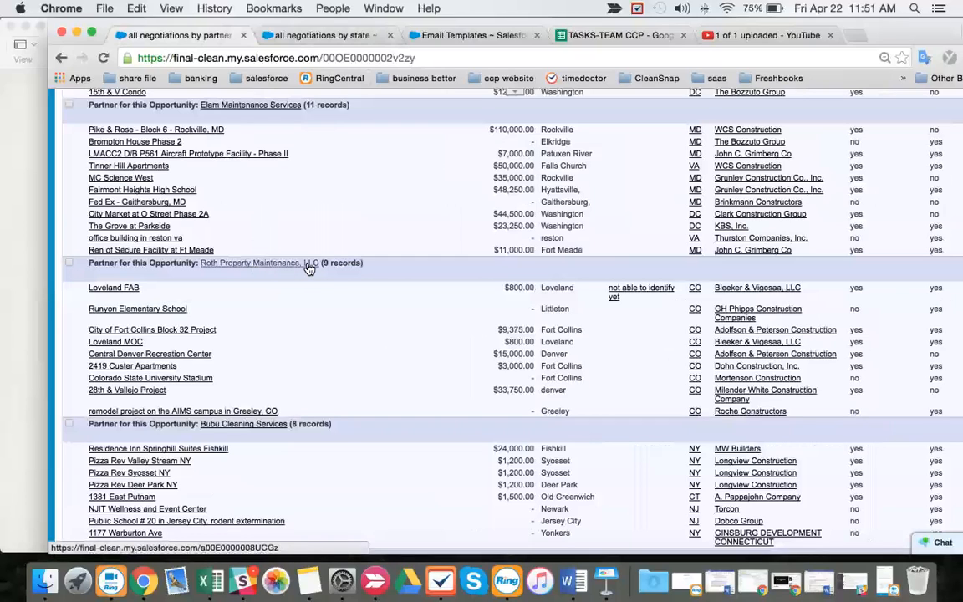
{"action": "mouse_move", "coordinate": [336, 266]}
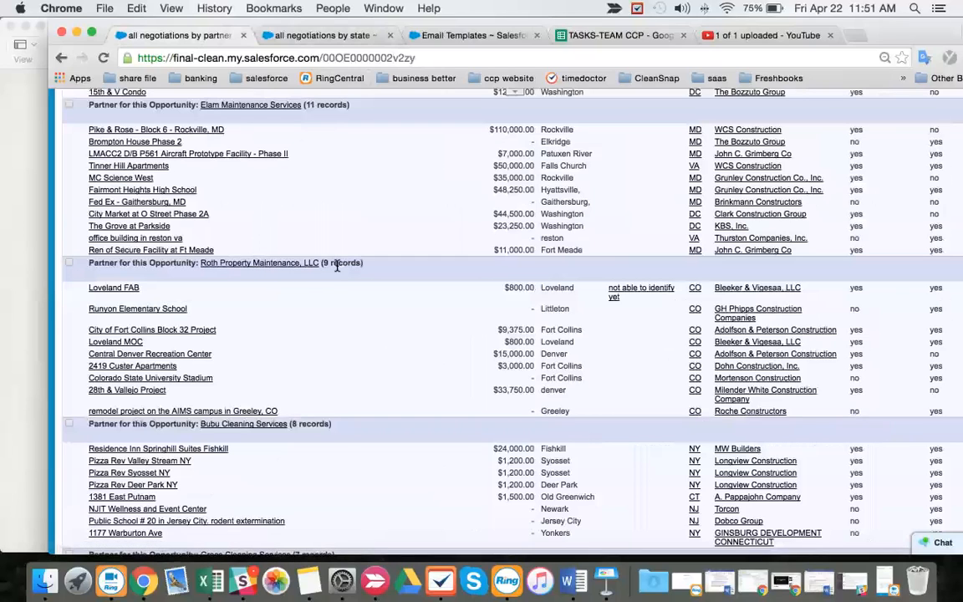
{"action": "mouse_move", "coordinate": [763, 323]}
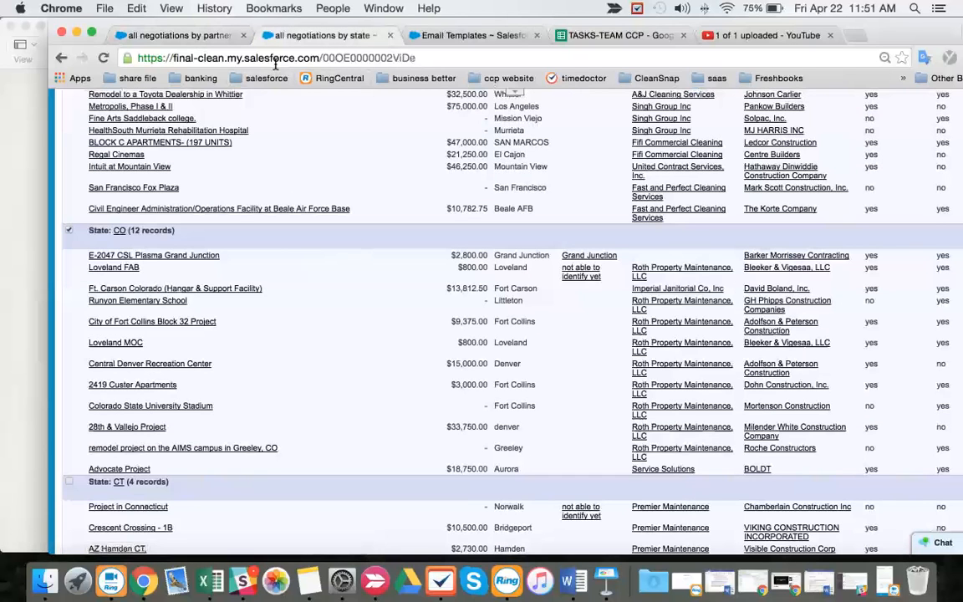
{"action": "mouse_move", "coordinate": [303, 128]}
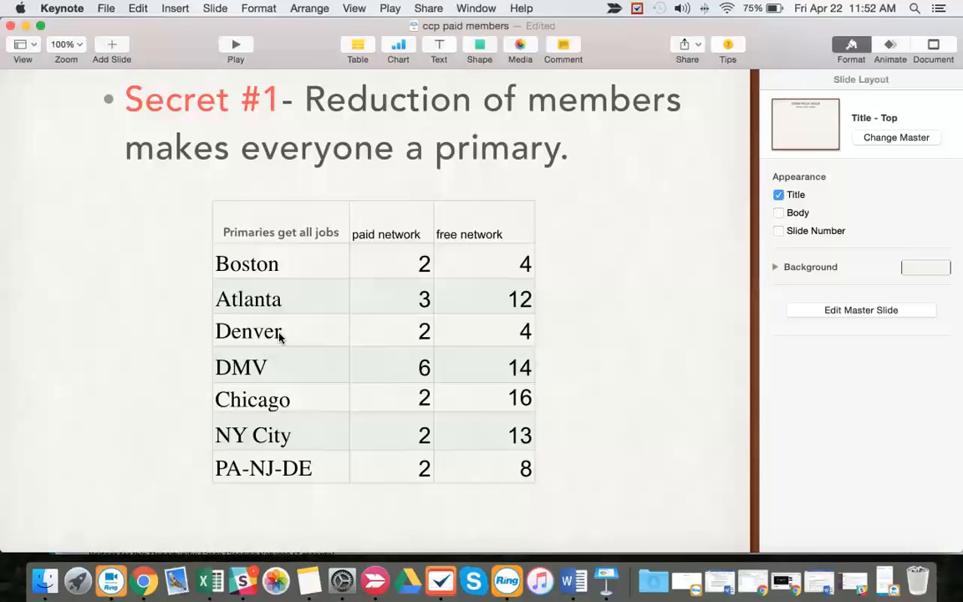
{"action": "mouse_move", "coordinate": [575, 25]}
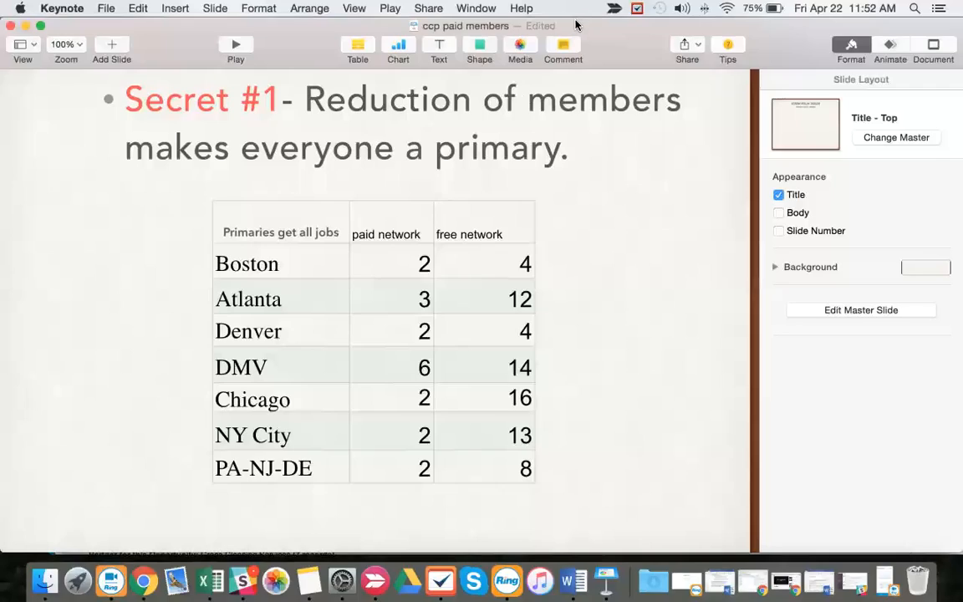